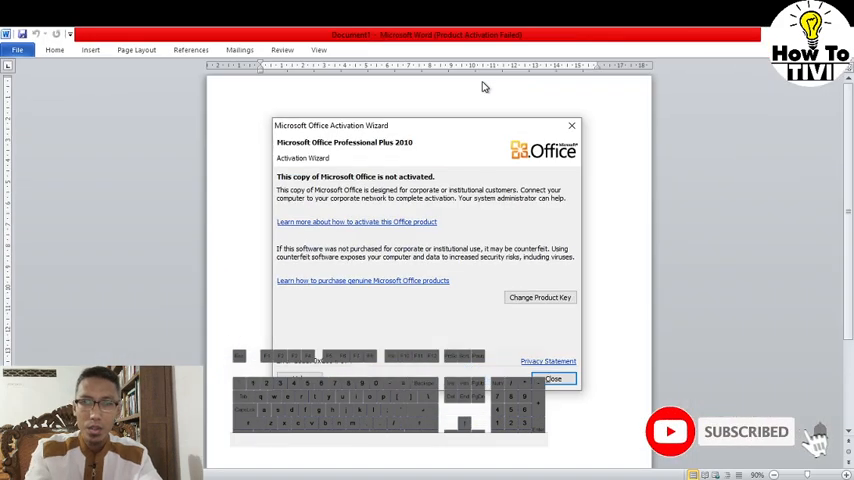
pyautogui.moveTo(356, 196)
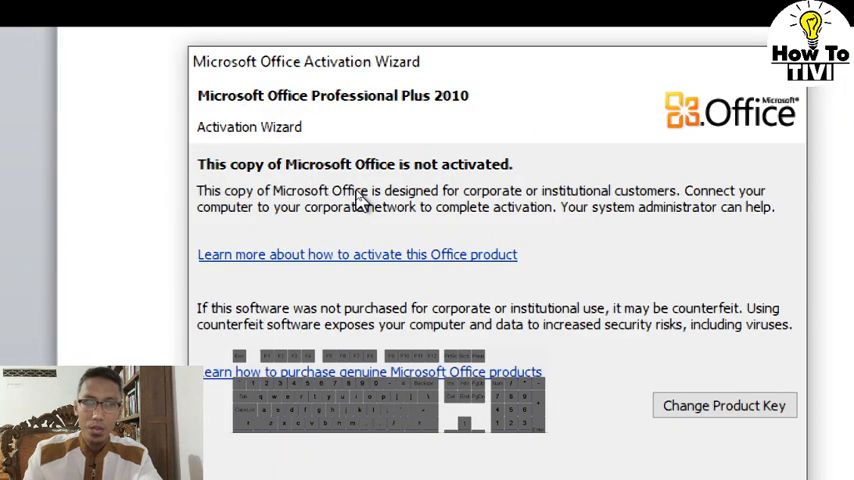
pyautogui.moveTo(412, 180)
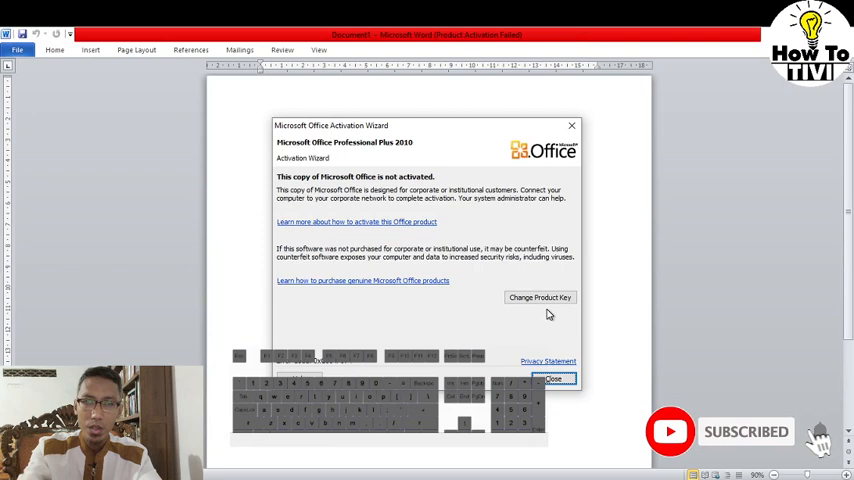
pyautogui.moveTo(464, 316)
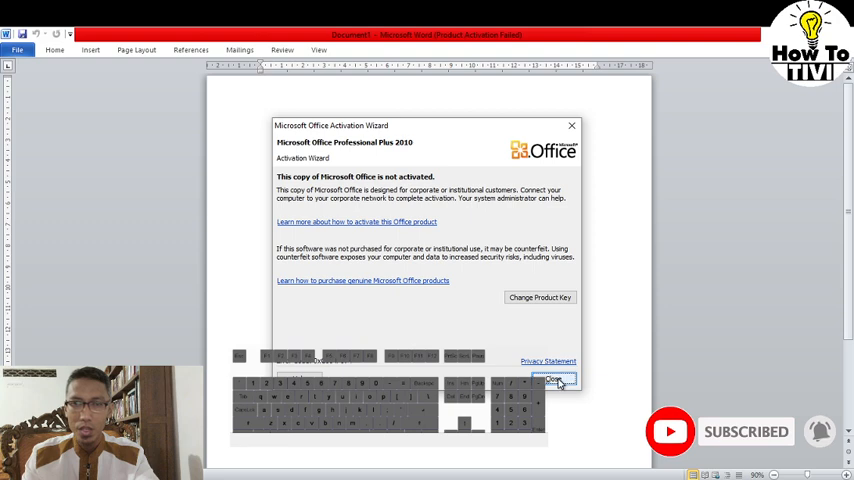
# Step: Dismiss the activation notice and browse Program Files (x86) > Common Files, then back out
pyautogui.click(554, 380)
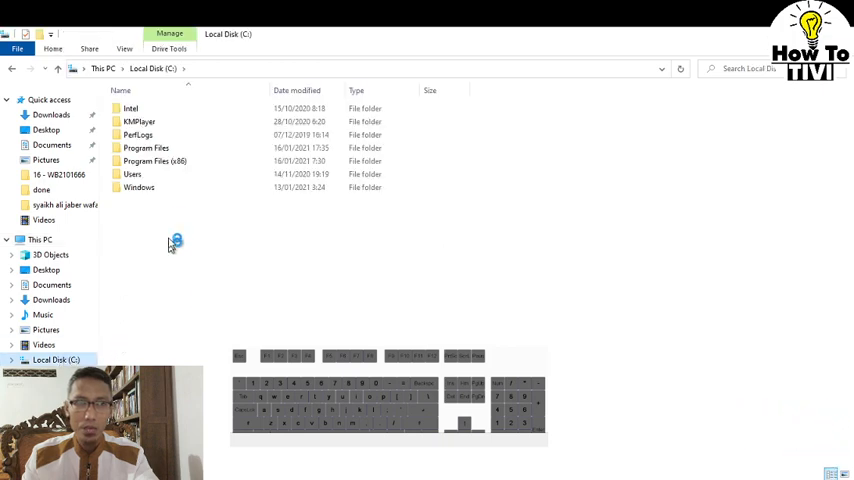
pyautogui.click(154, 160)
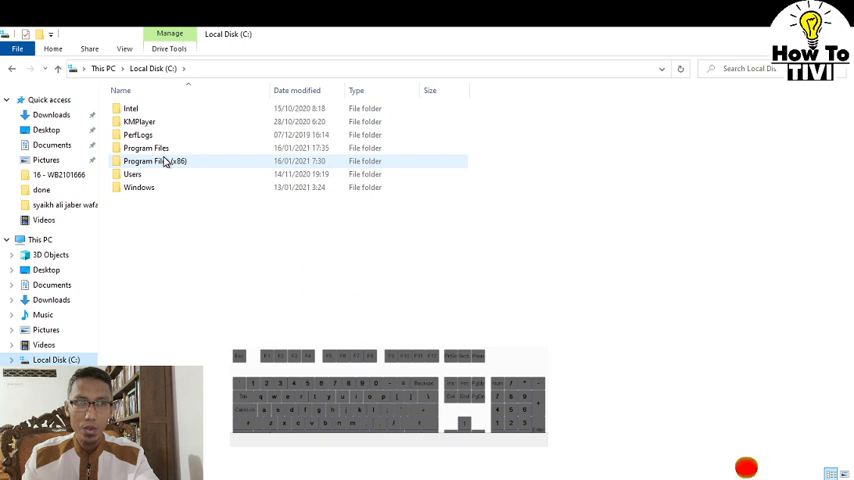
pyautogui.doubleClick(156, 160)
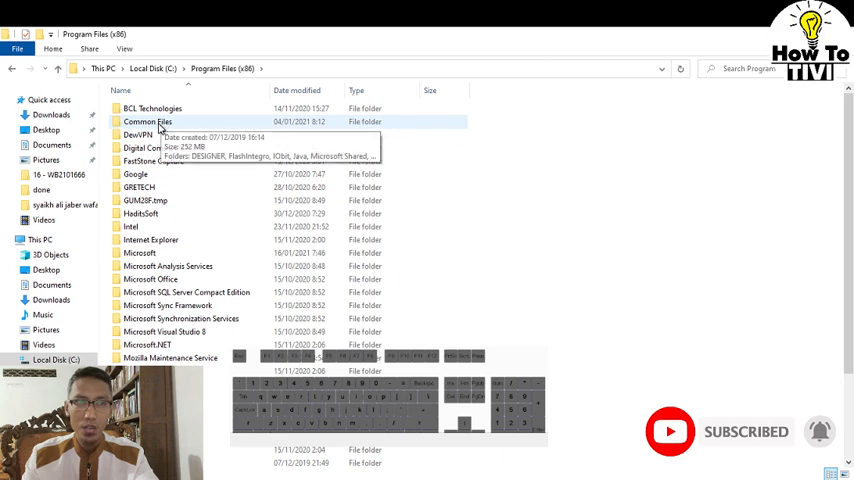
pyautogui.doubleClick(148, 120)
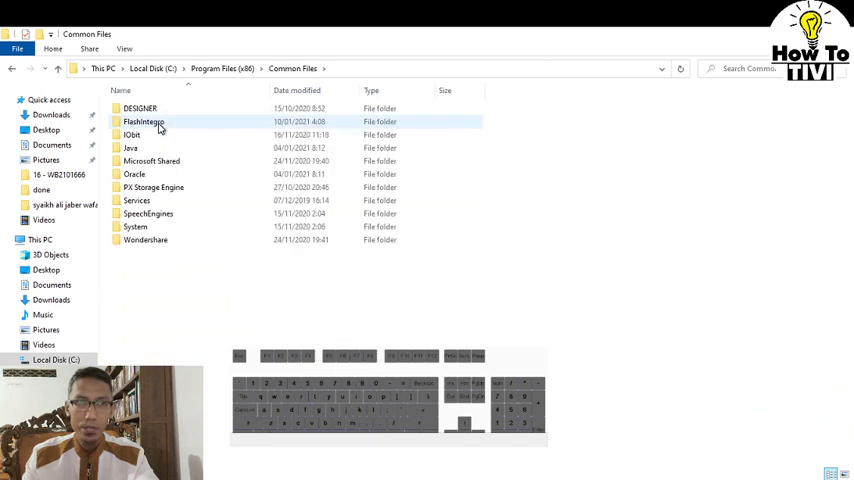
pyautogui.click(12, 68)
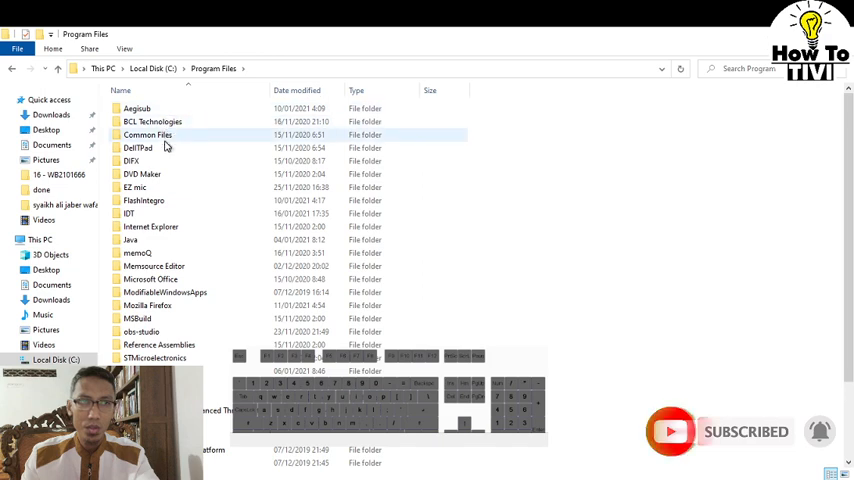
# Step: Browse Program Files > Common Files > microsoft shared to OfficeSoftwareProtectionPlatform and return to C:
pyautogui.doubleClick(148, 136)
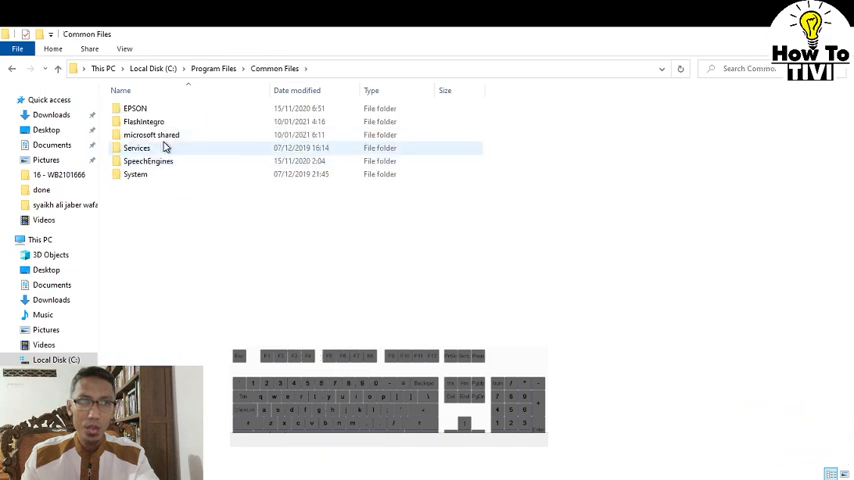
pyautogui.doubleClick(152, 134)
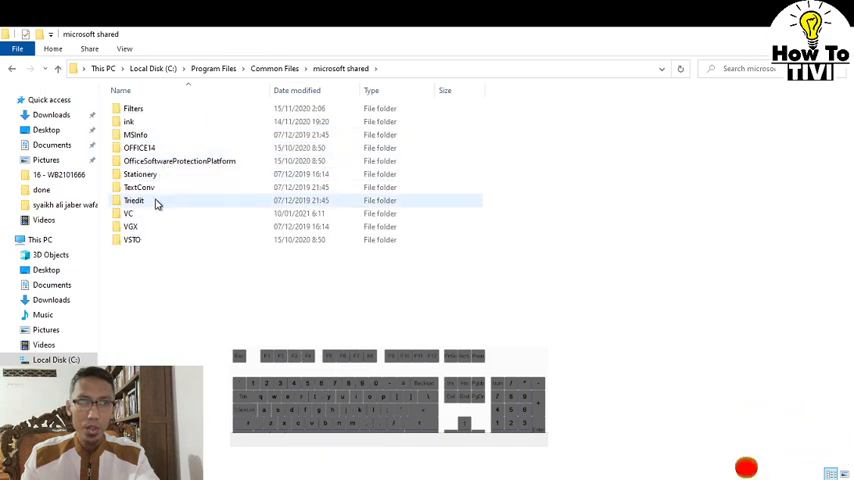
pyautogui.moveTo(180, 160)
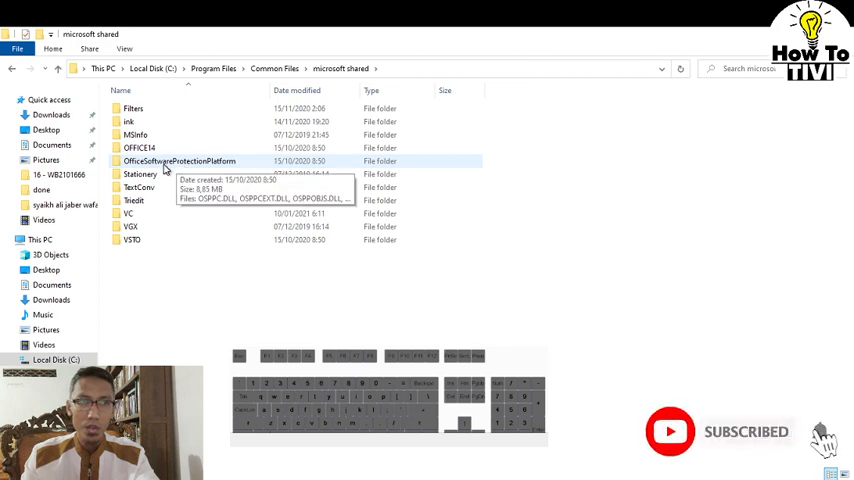
pyautogui.doubleClick(180, 160)
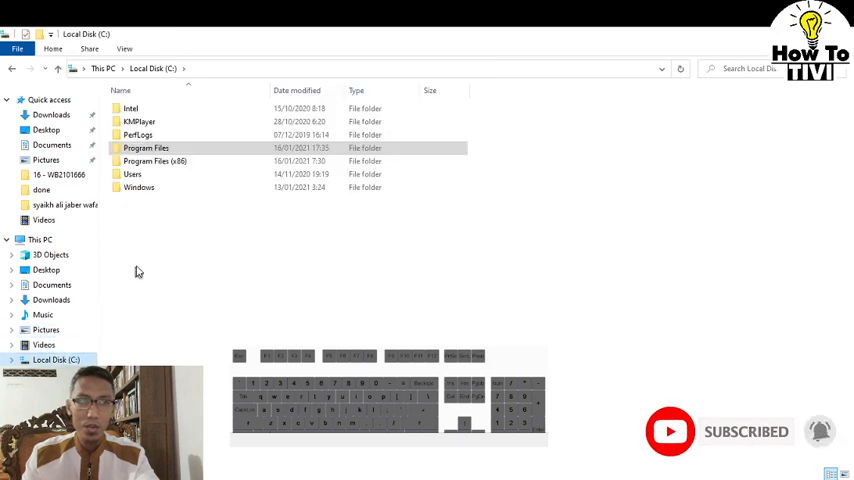
pyautogui.click(148, 148)
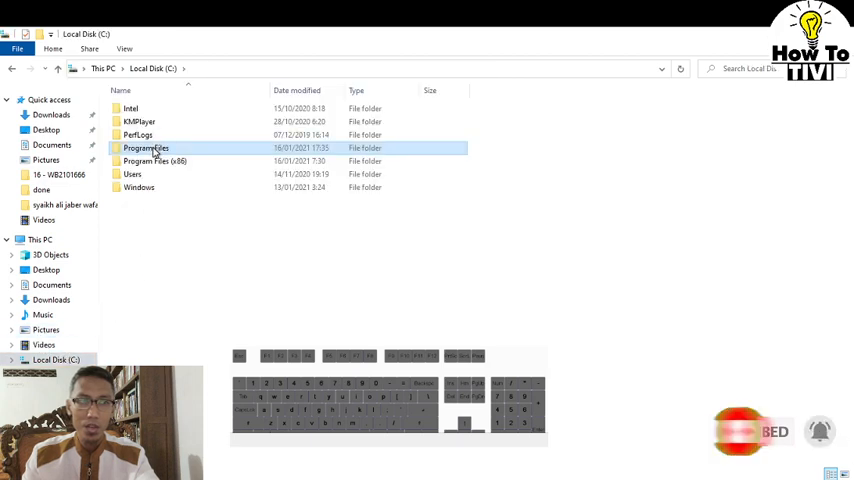
# Step: Reach Program Files\Common Files\microsoft shared\OfficeSoftwareProtectionPlatform again
pyautogui.doubleClick(148, 148)
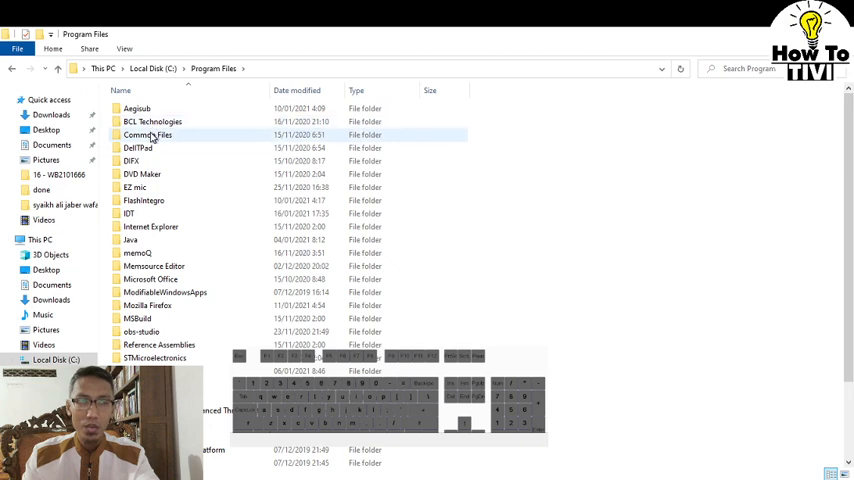
pyautogui.doubleClick(148, 134)
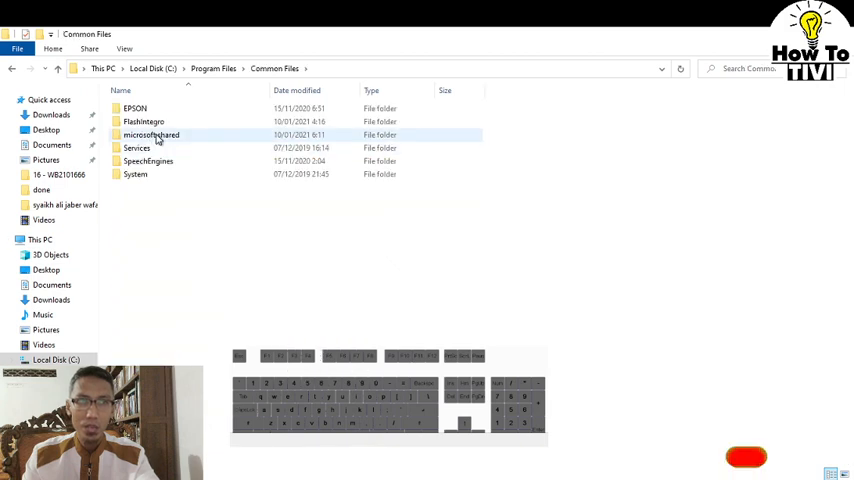
pyautogui.doubleClick(152, 134)
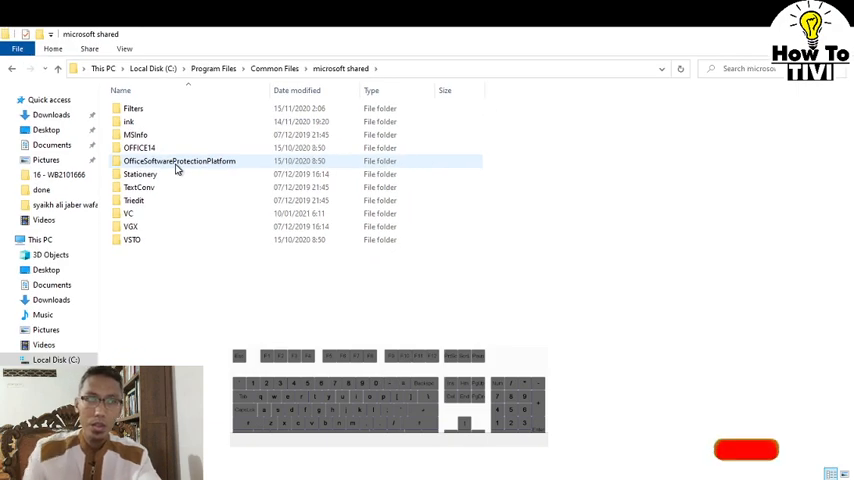
pyautogui.doubleClick(180, 160)
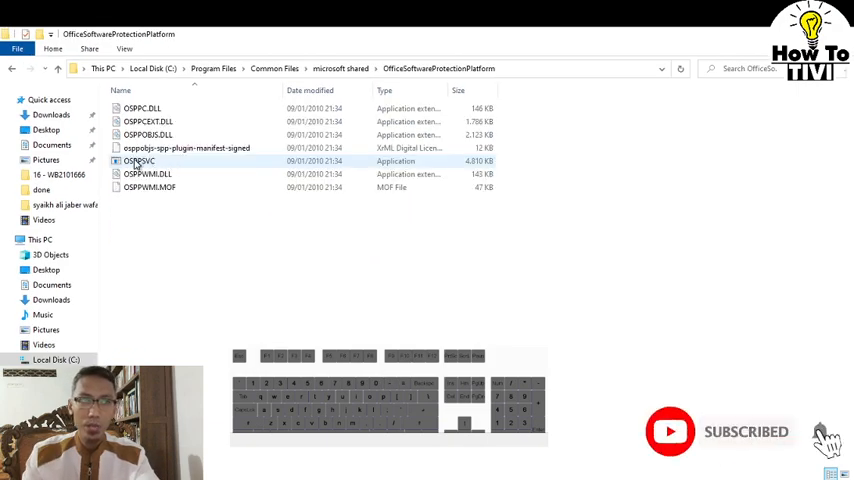
pyautogui.moveTo(178, 164)
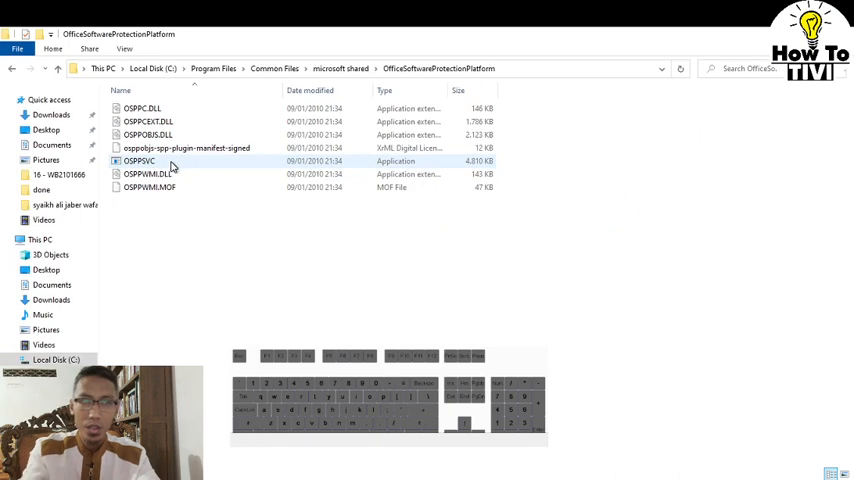
# Step: Run the OSPPSVC application with administrator rights
pyautogui.click(140, 160)
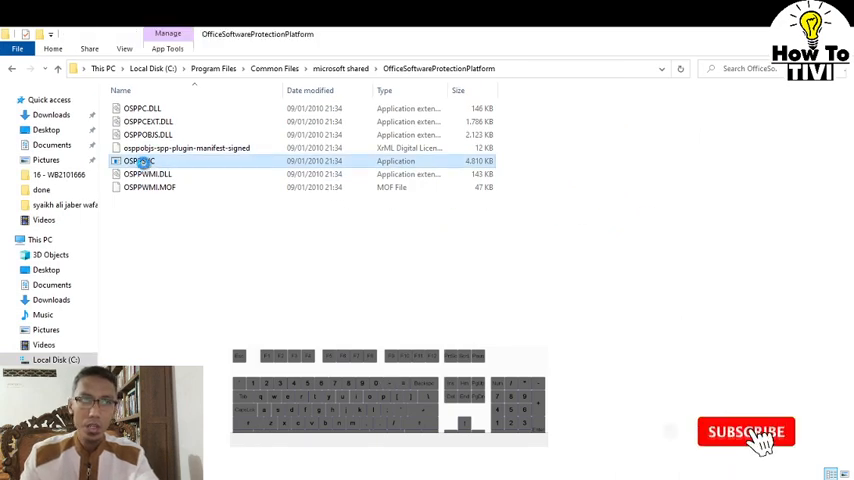
pyautogui.rightClick(138, 160)
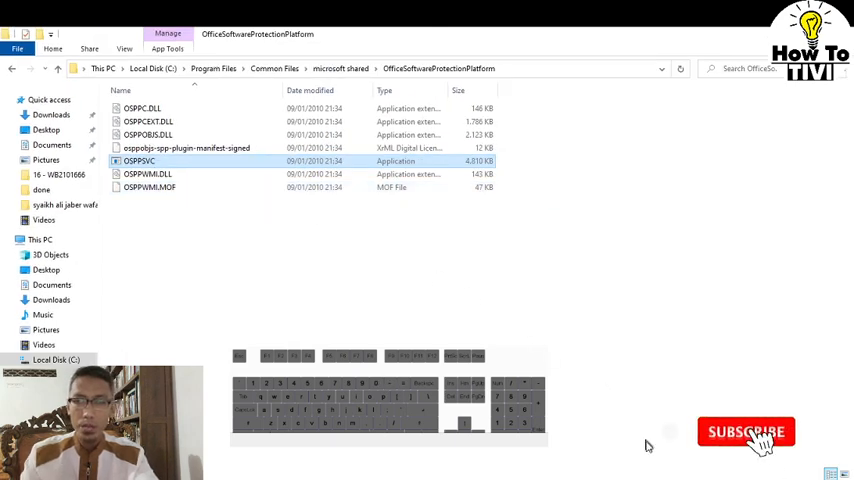
pyautogui.click(746, 432)
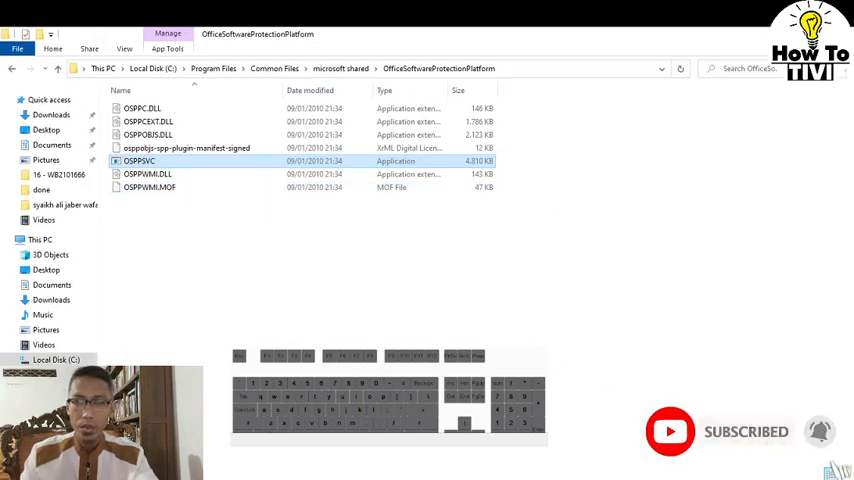
pyautogui.moveTo(284, 254)
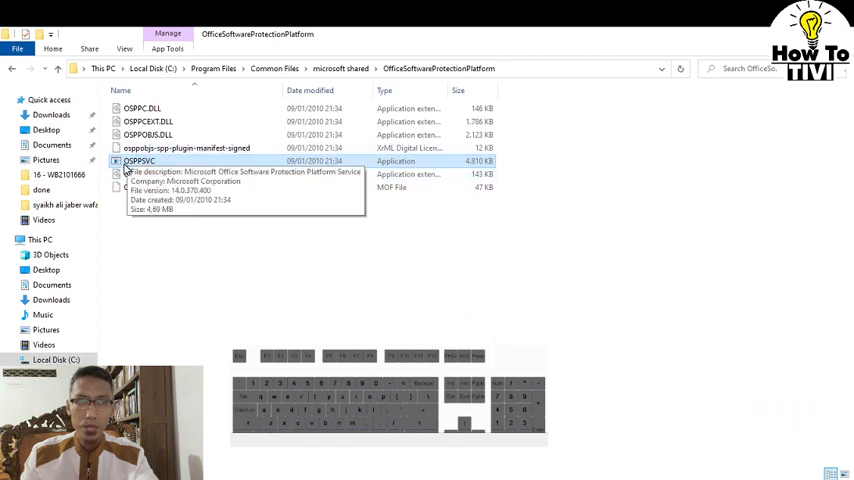
pyautogui.moveTo(132, 166)
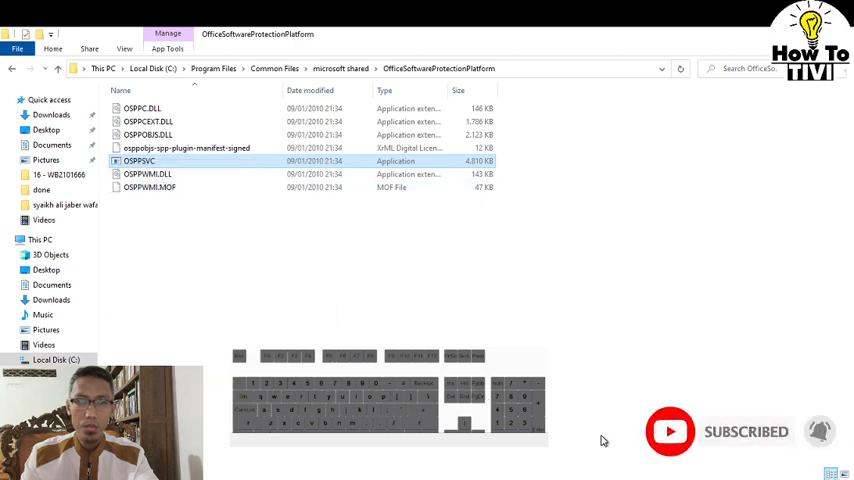
pyautogui.moveTo(312, 82)
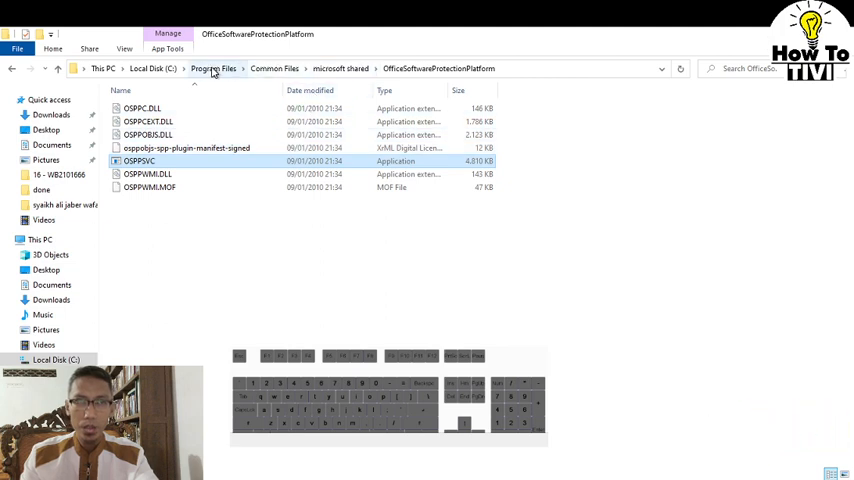
# Step: Go to Program Files (x86)\Common Files\Microsoft Shared\OfficeSoftwareProtectionPlatform
pyautogui.click(212, 68)
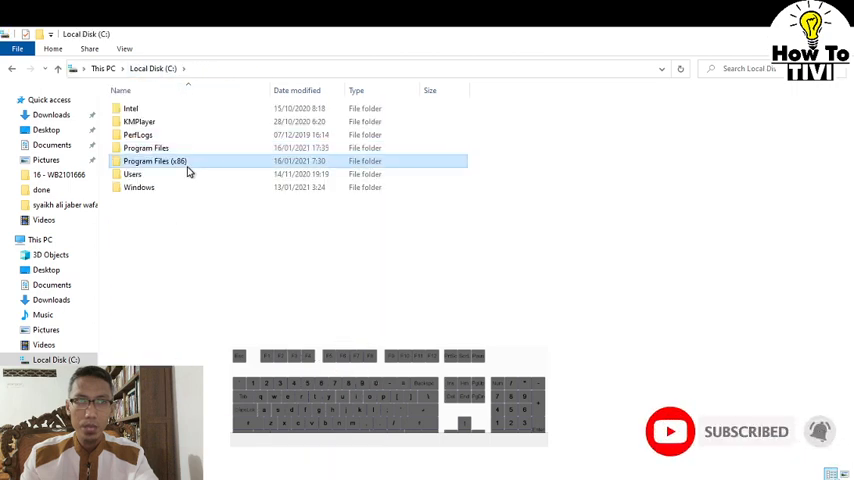
pyautogui.doubleClick(156, 160)
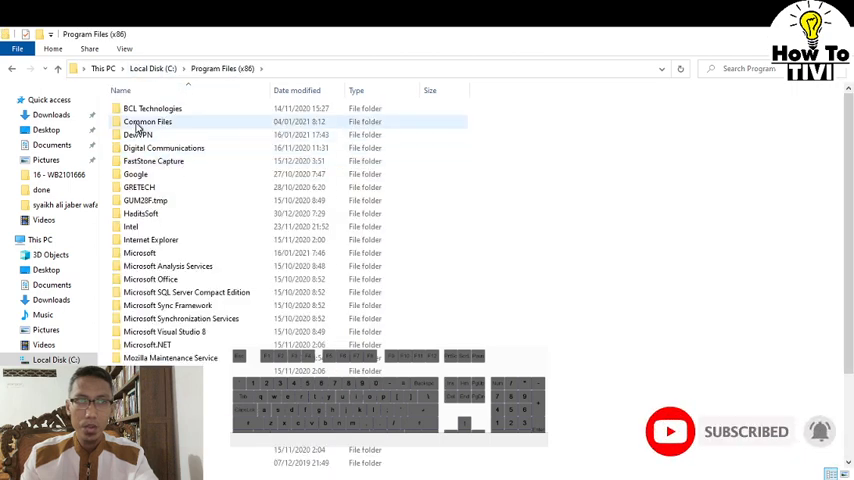
pyautogui.doubleClick(148, 120)
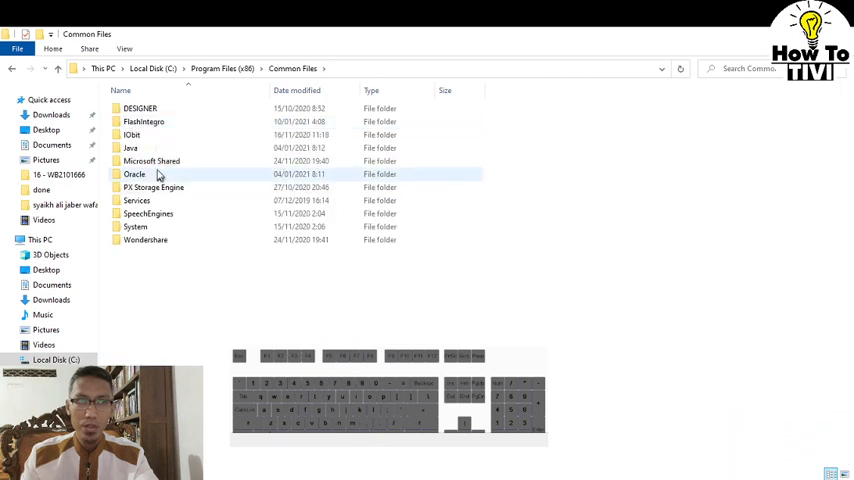
pyautogui.doubleClick(152, 160)
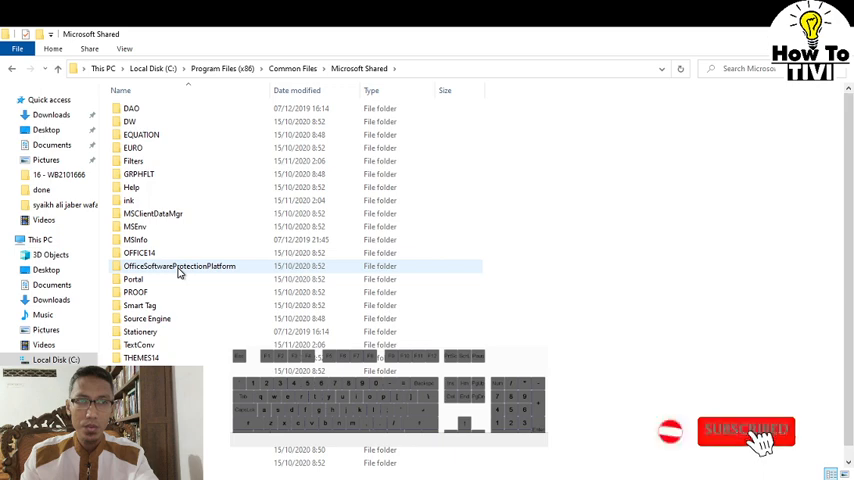
pyautogui.doubleClick(178, 266)
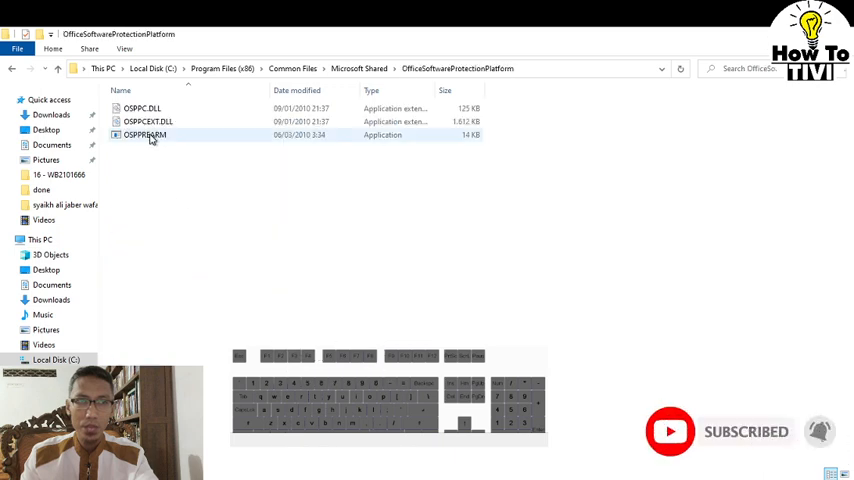
# Step: Run the OSPPREARM application with administrator rights
pyautogui.click(144, 136)
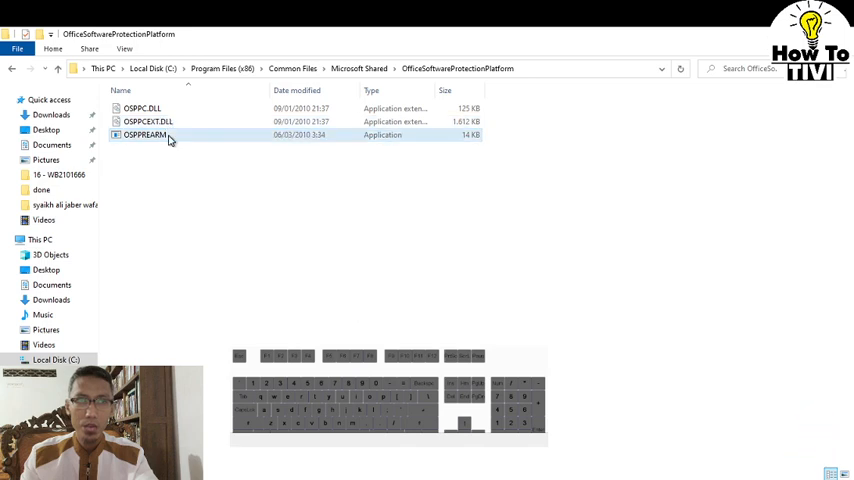
pyautogui.rightClick(144, 136)
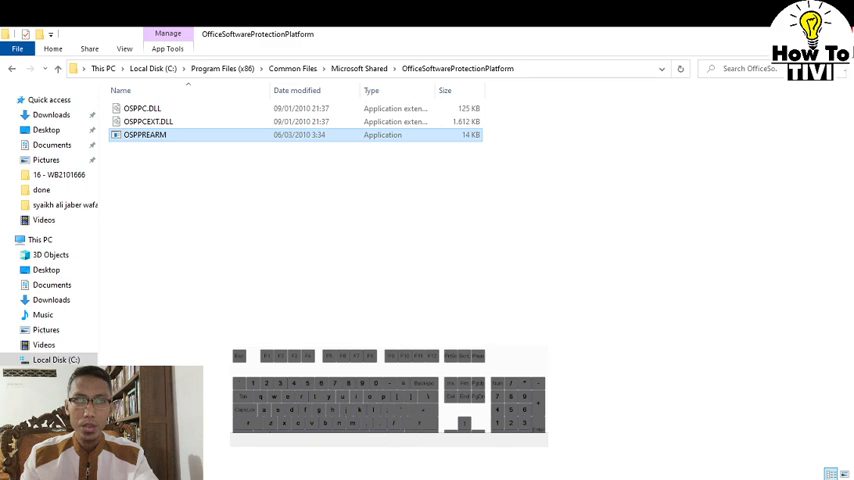
pyautogui.doubleClick(144, 136)
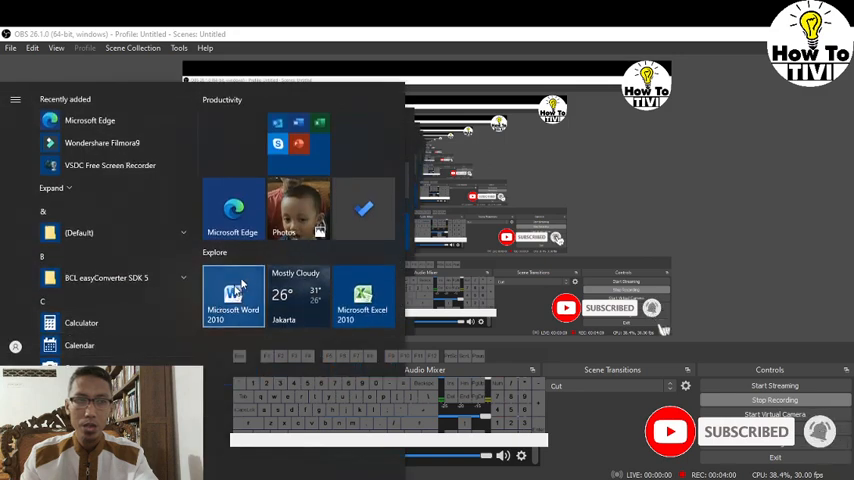
# Step: Launch Microsoft Word 2010 again from the Start menu
pyautogui.click(234, 300)
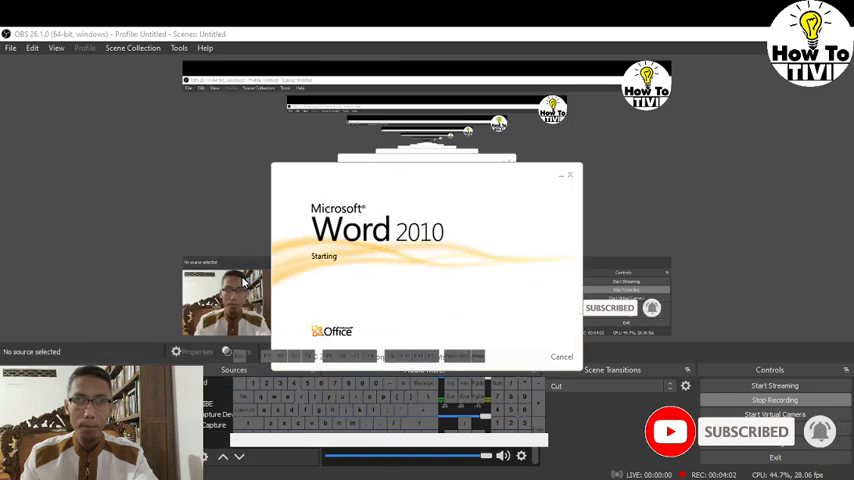